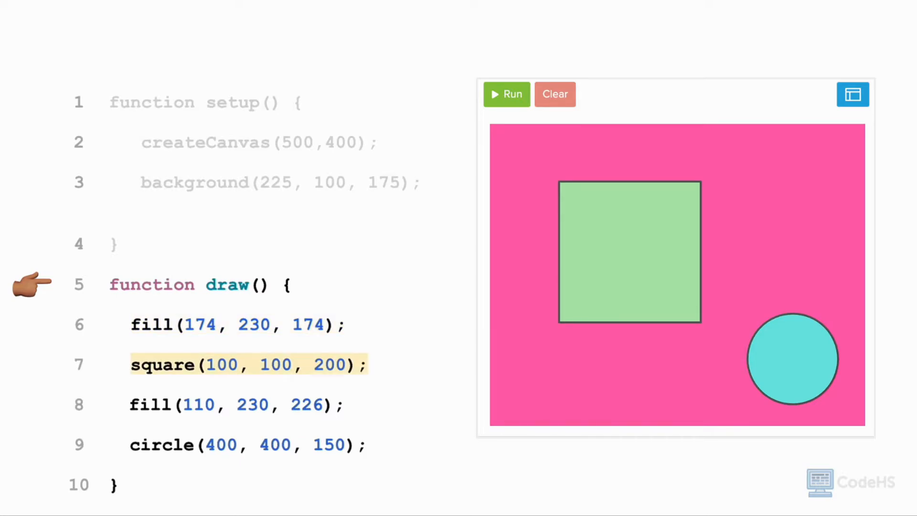
Step: Advance from the circle-drawing canvas to the slide defining animation as 24 rapidly shown still frames of a falling apple
click(249, 445)
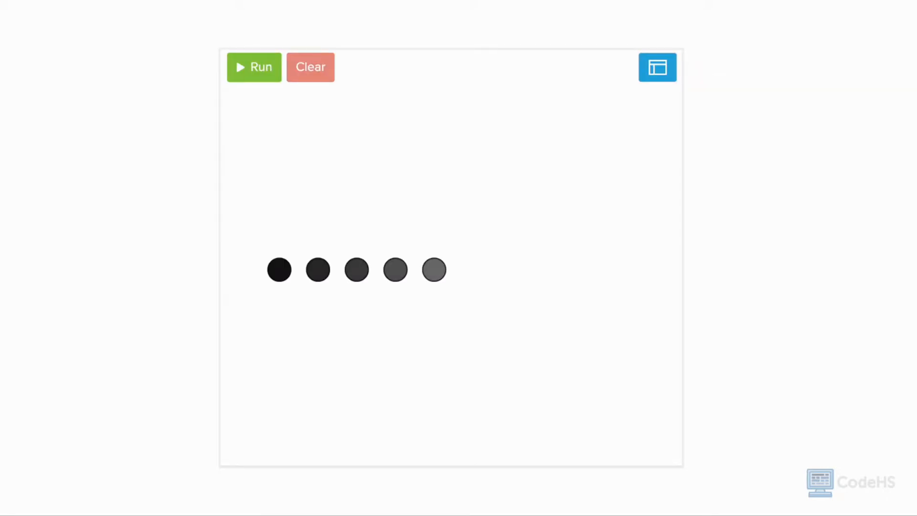
click(254, 67)
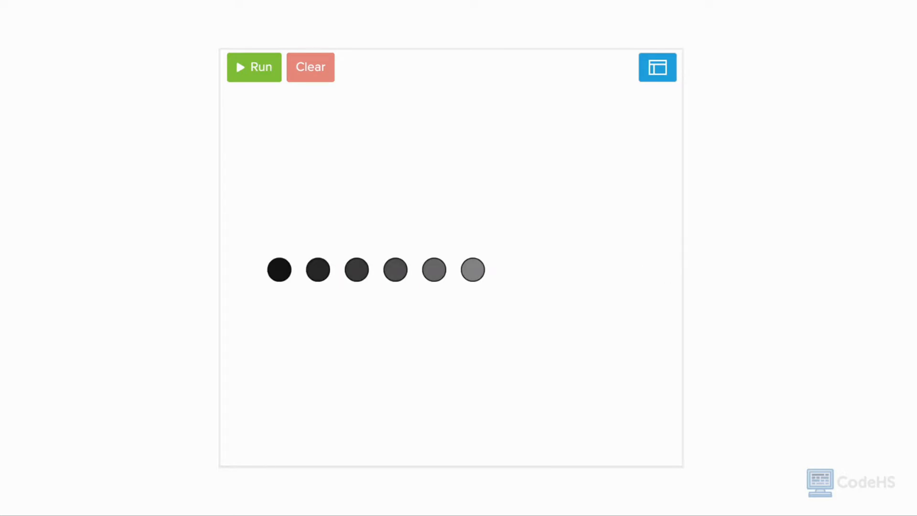
click(310, 67)
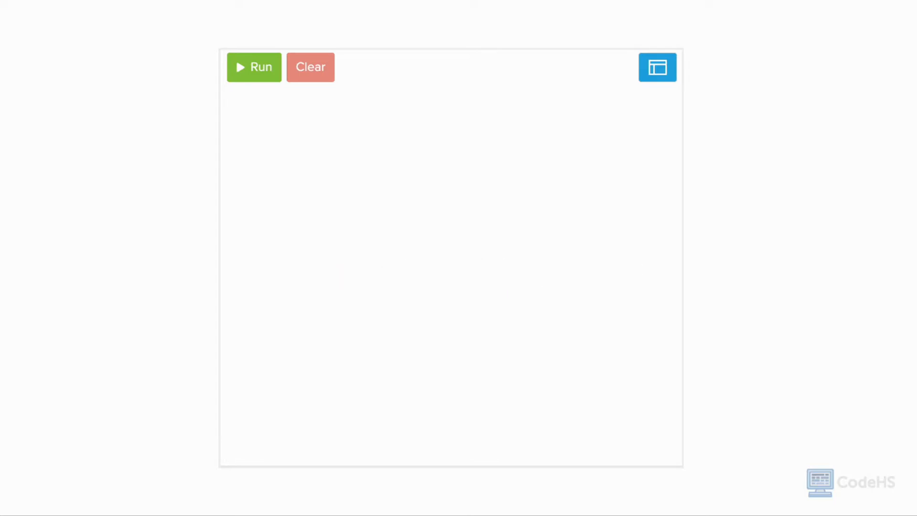
click(253, 66)
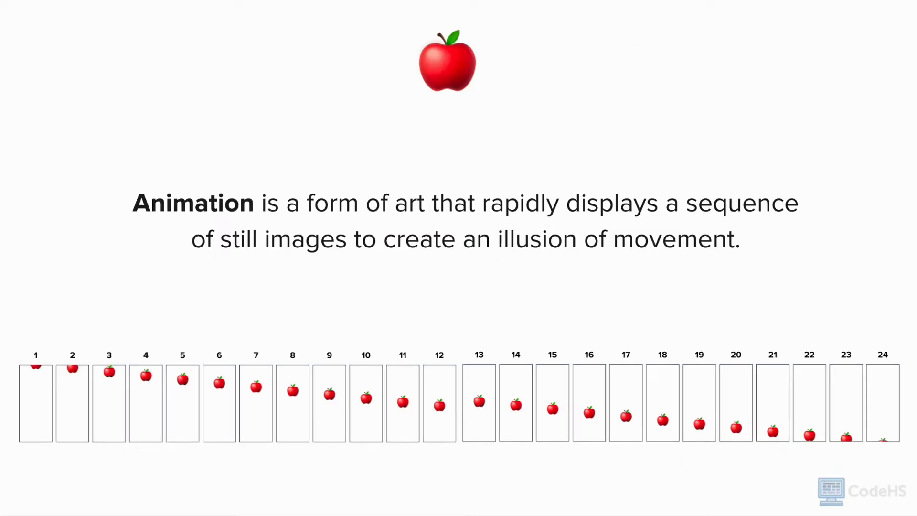